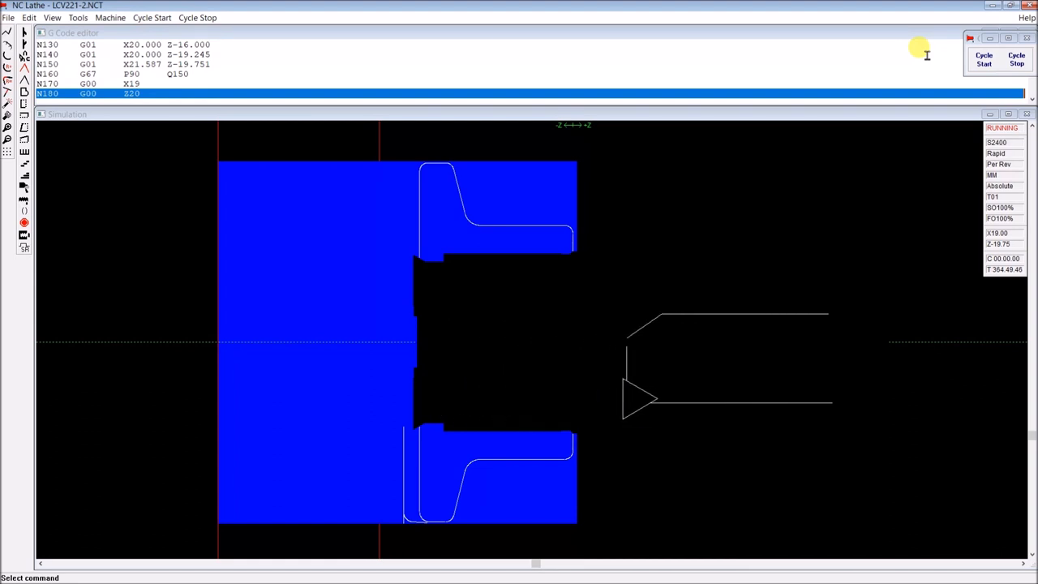
- Halt the simulation at block N120 to inspect the bearing-retaining lump, then resume it
left_click(983, 59)
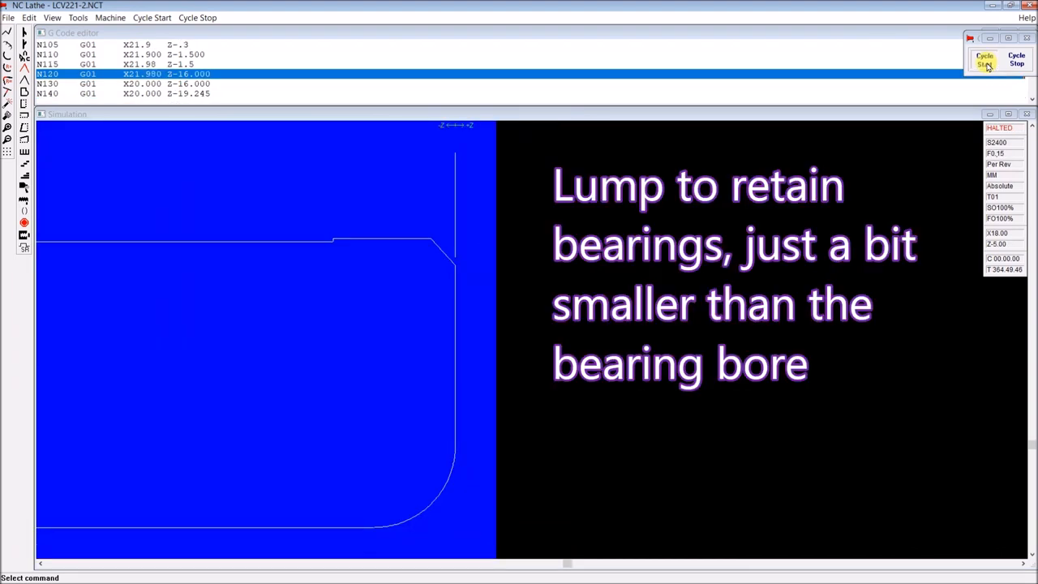
left_click(984, 60)
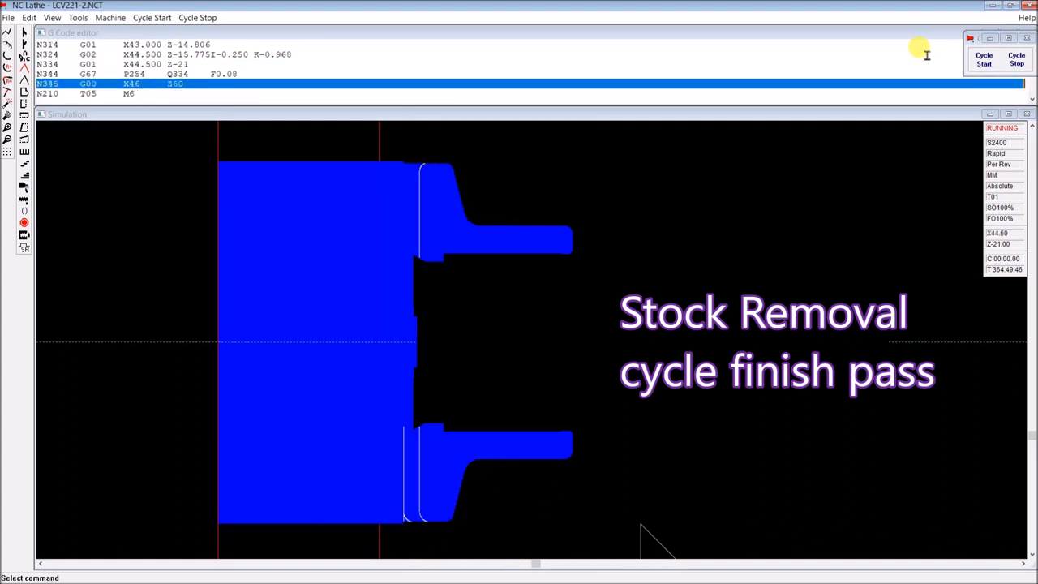
mouse_move(908, 544)
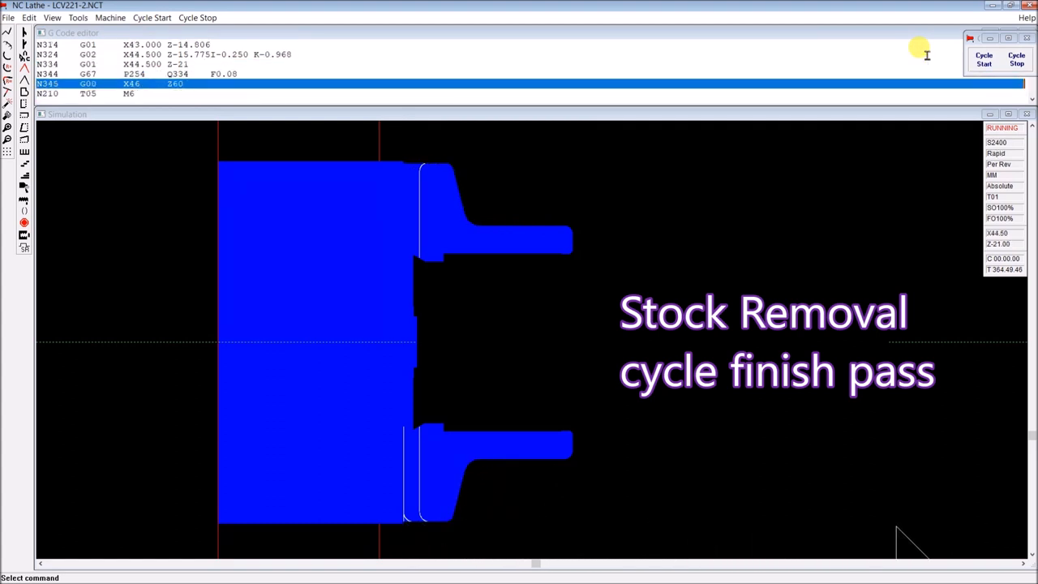